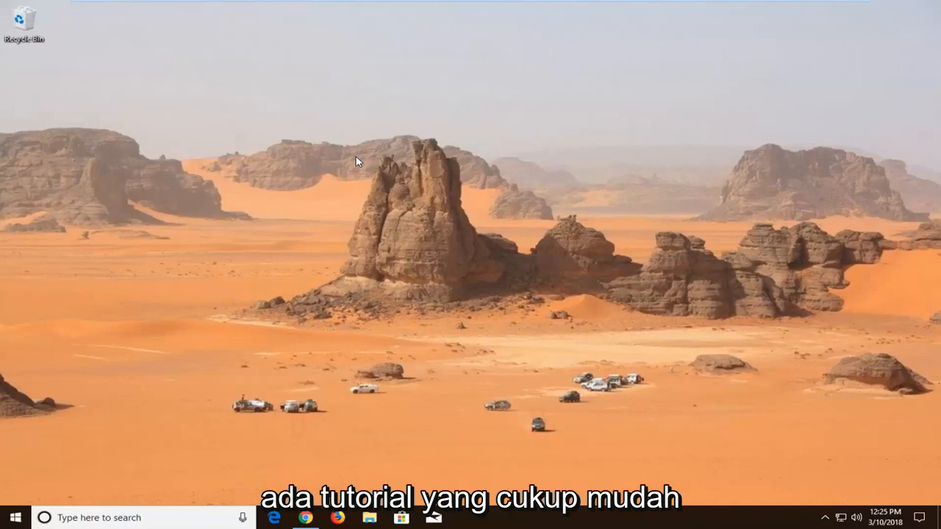
Step: Launch Chrome from the taskbar so a new tab shows the Google start page
click(304, 517)
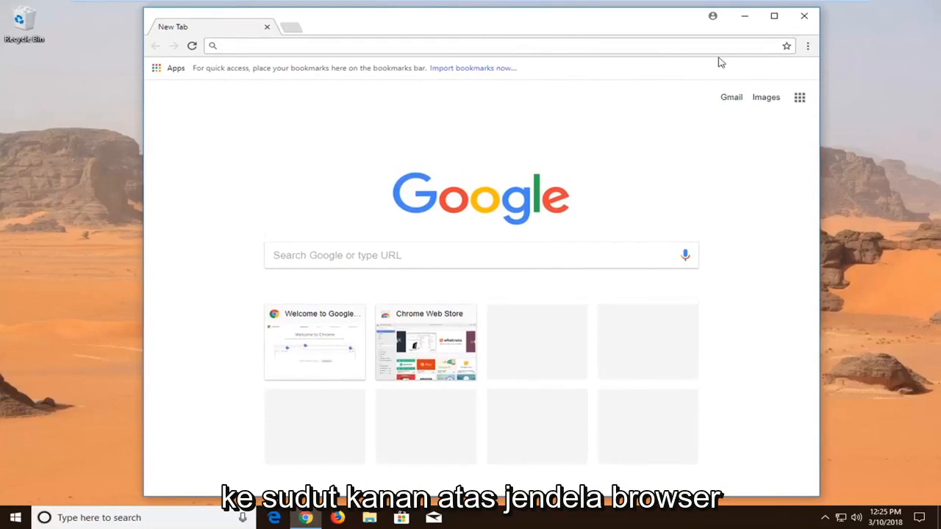
mouse_move(809, 46)
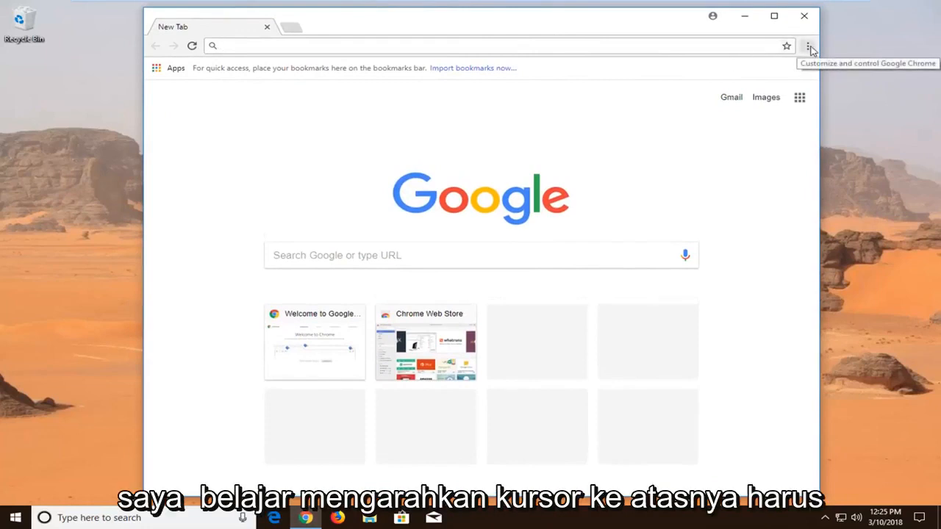
mouse_move(807, 50)
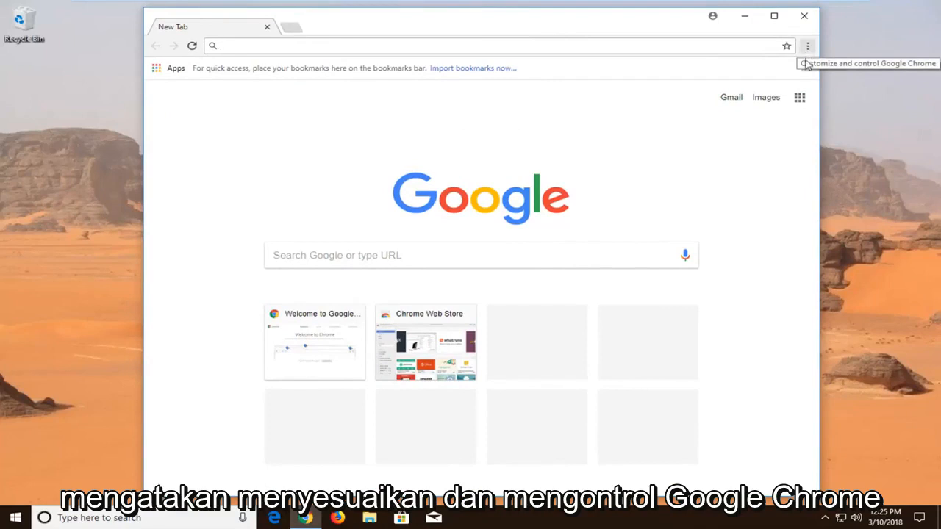
Step: Open Chrome's Settings page from the three-dot Customize and control menu
click(807, 45)
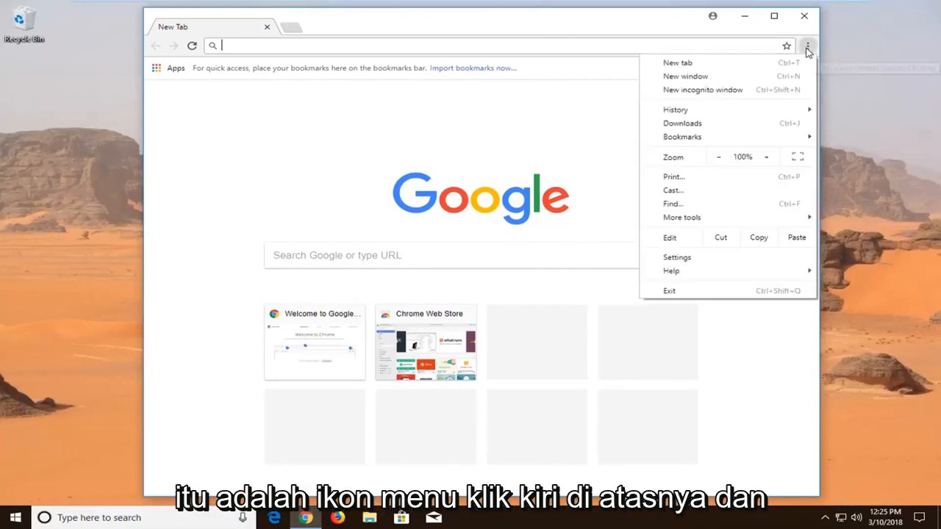
mouse_move(676, 256)
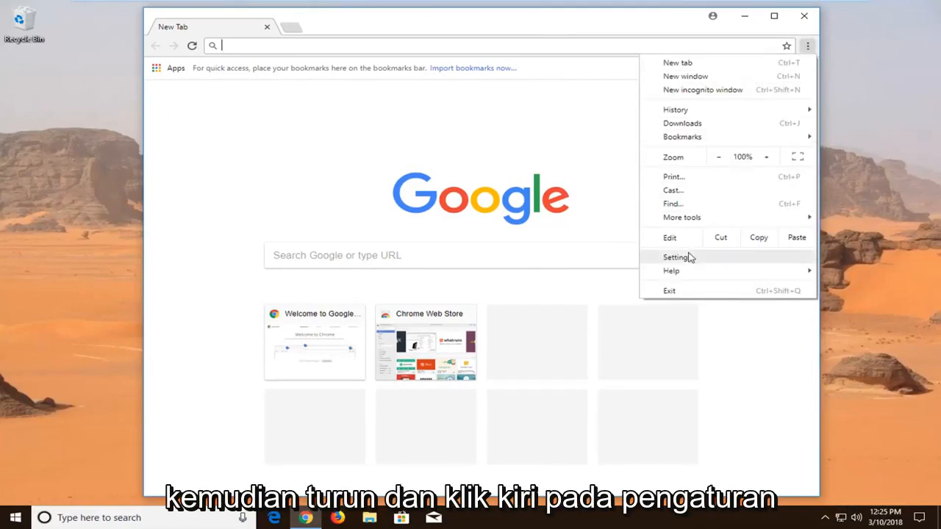
click(676, 256)
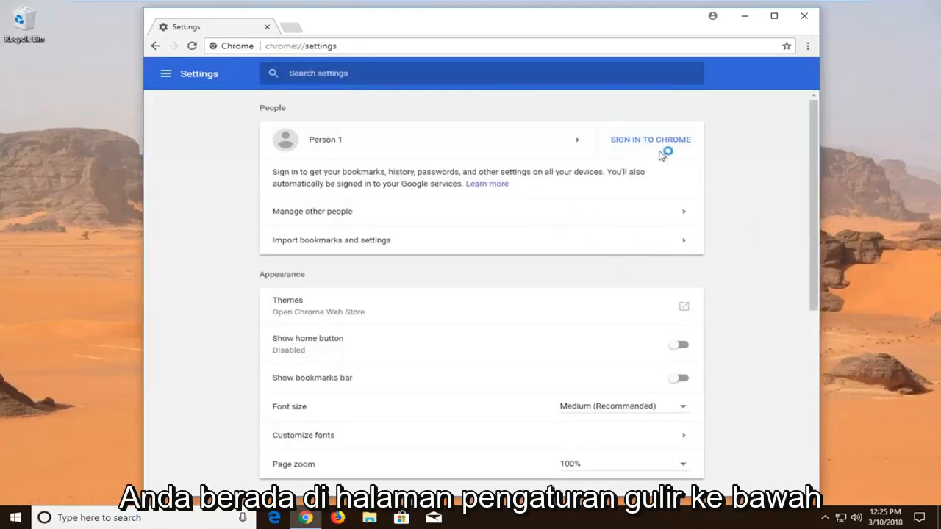
Step: Expand the Advanced settings and scroll down to reveal the Reset section
scroll(down, 3)
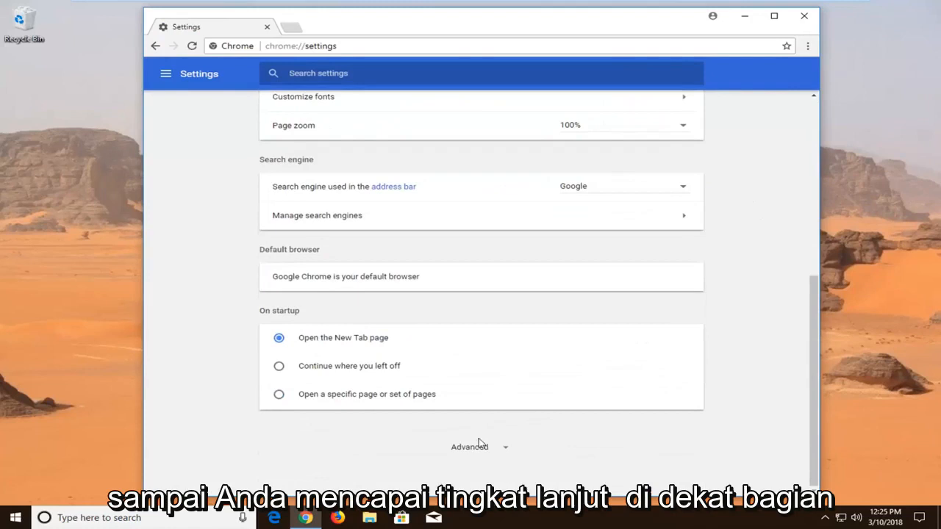
mouse_move(497, 403)
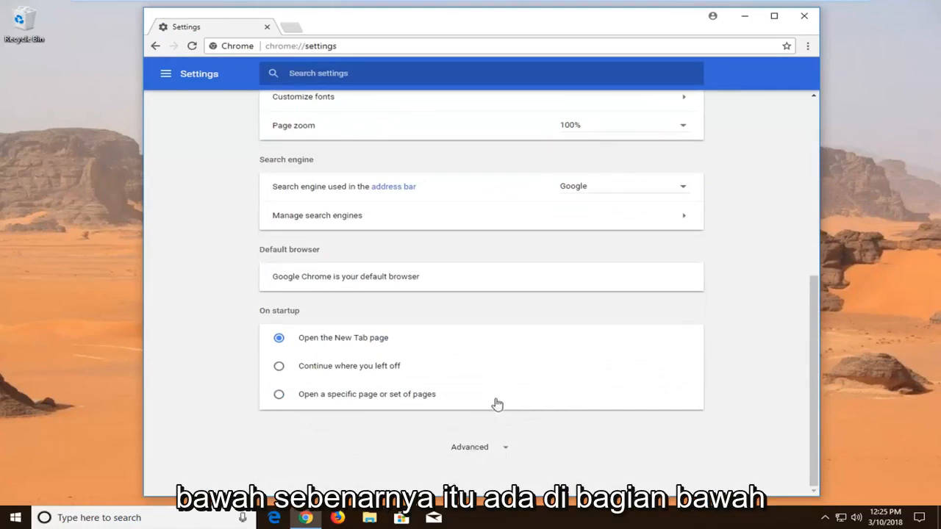
mouse_move(558, 314)
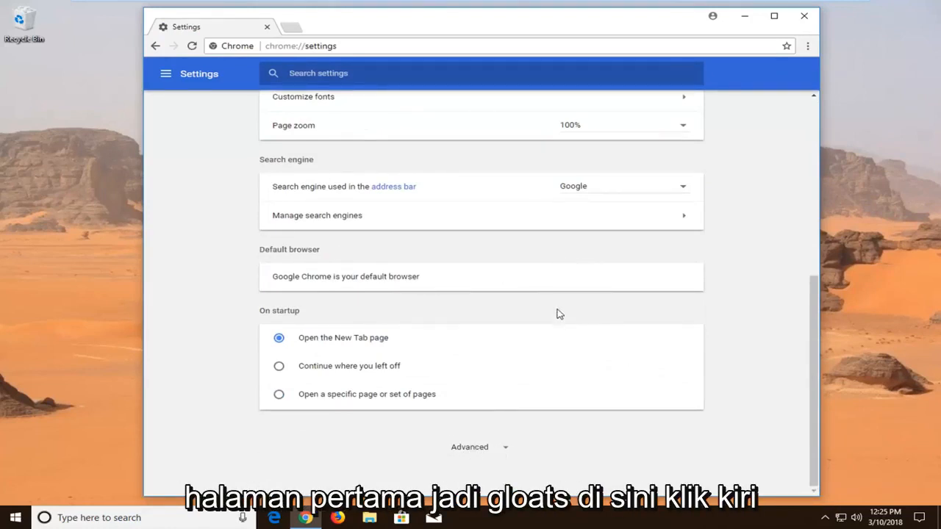
click(469, 446)
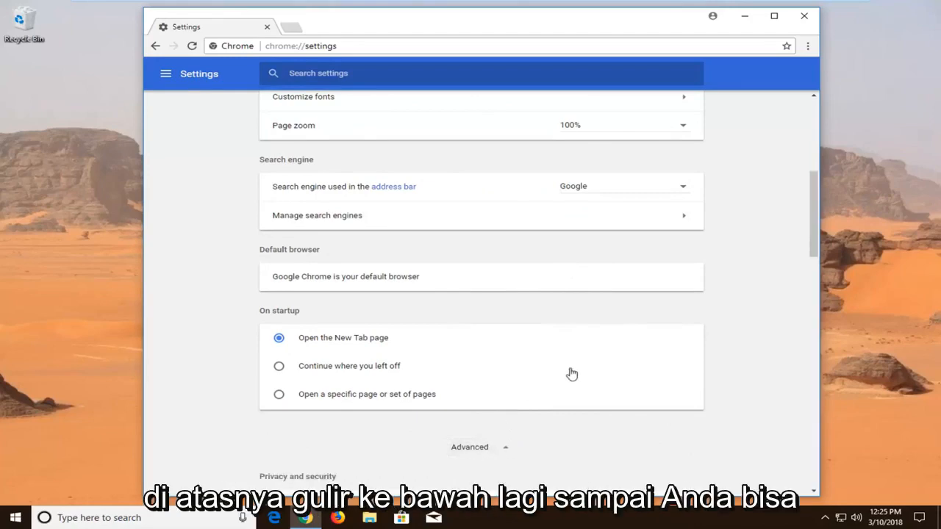
scroll(down, 3)
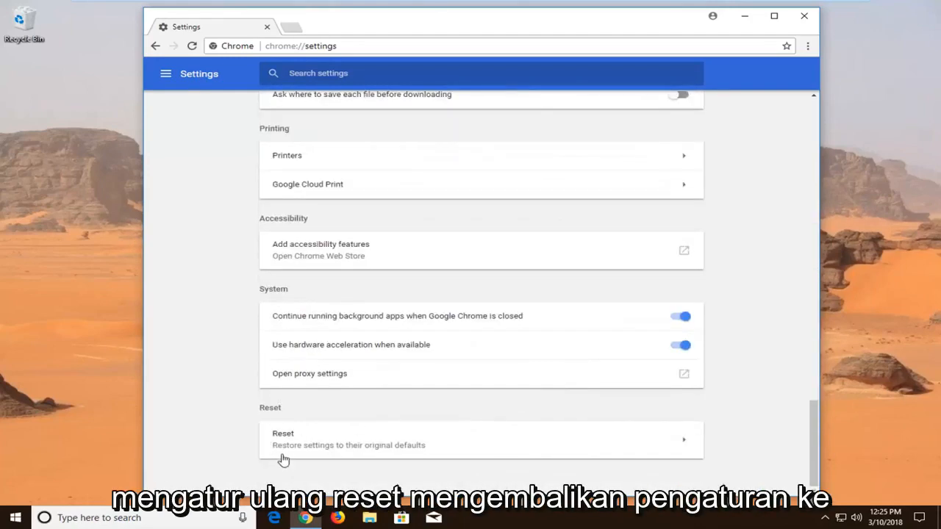
mouse_move(415, 450)
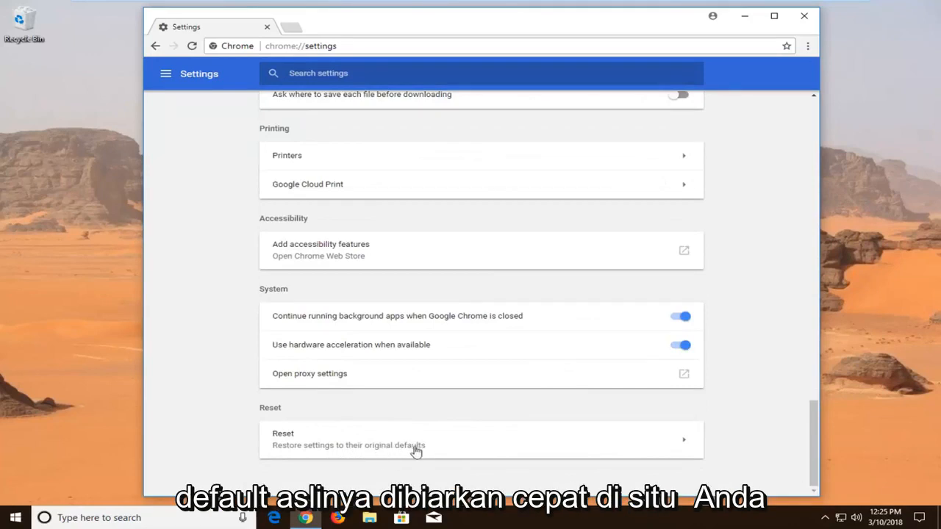
Step: Start the restore-to-original-defaults reset and confirm it in the dialog
click(416, 440)
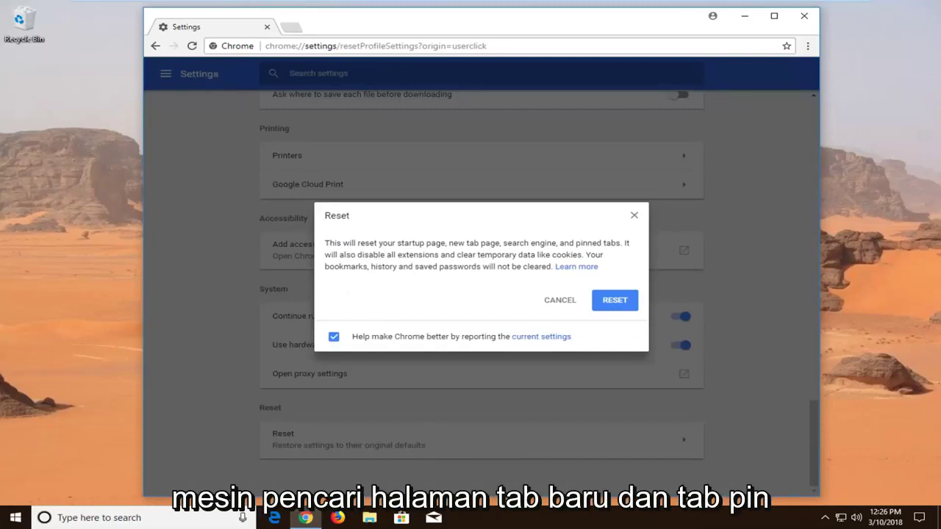
mouse_move(420, 285)
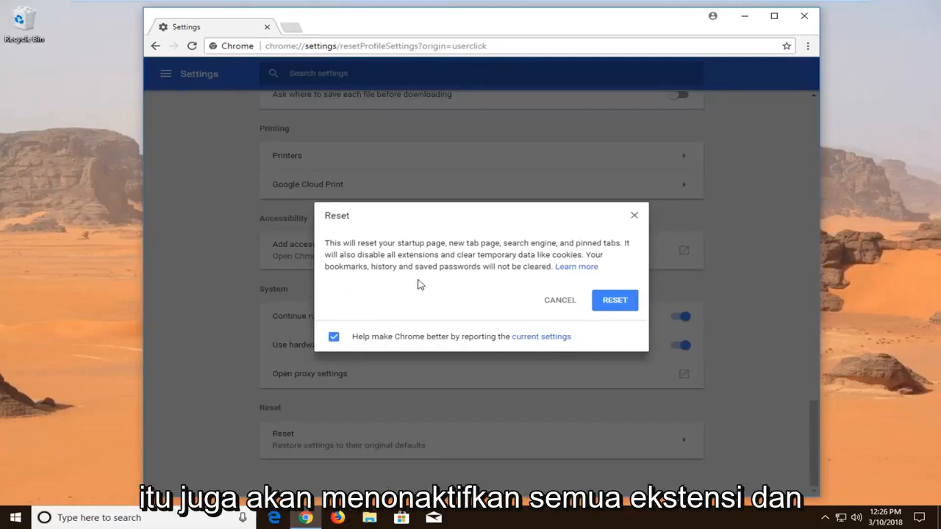
mouse_move(435, 265)
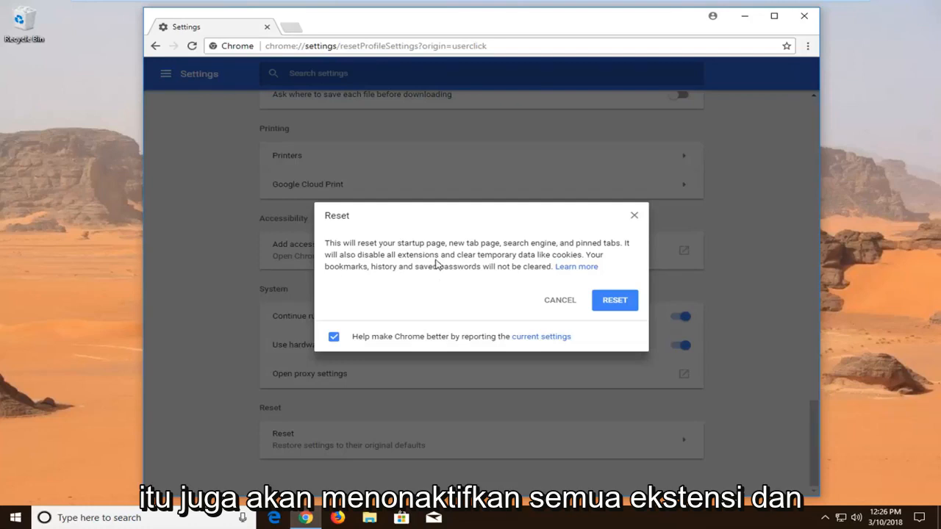
mouse_move(508, 266)
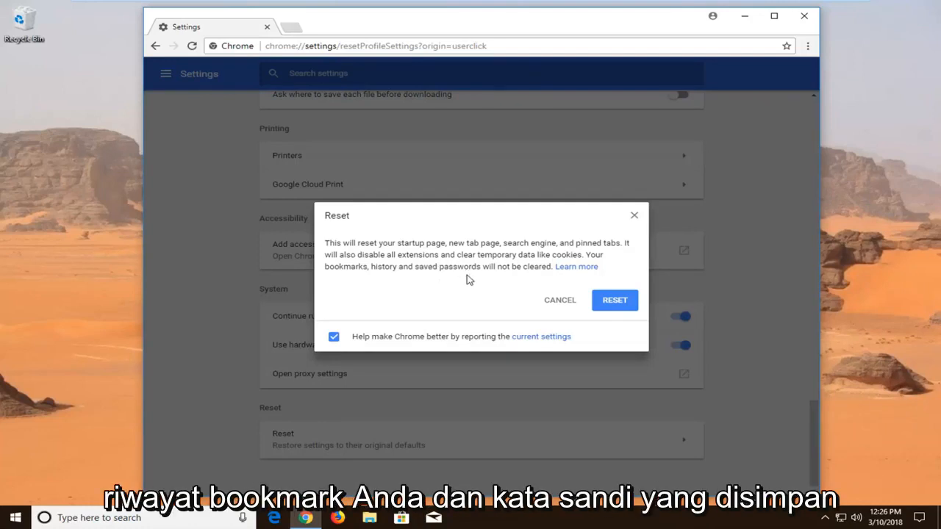
mouse_move(506, 278)
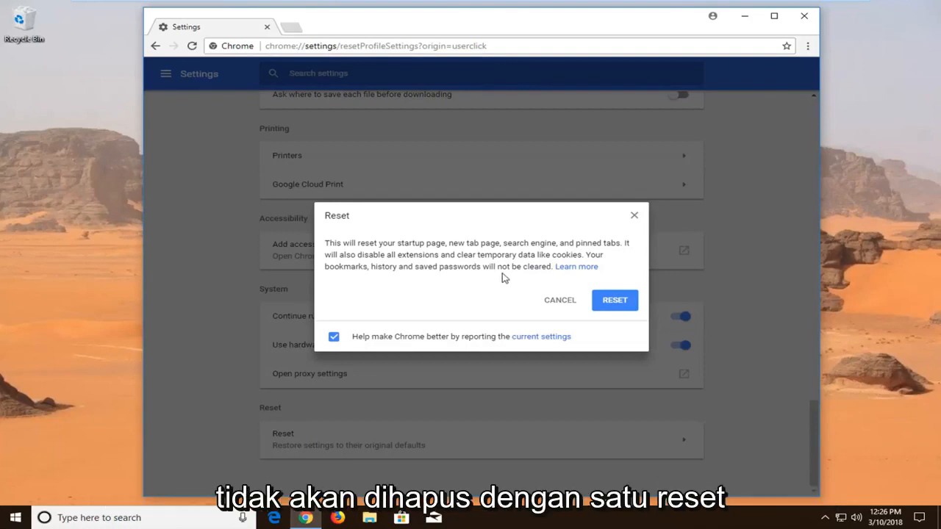
click(614, 300)
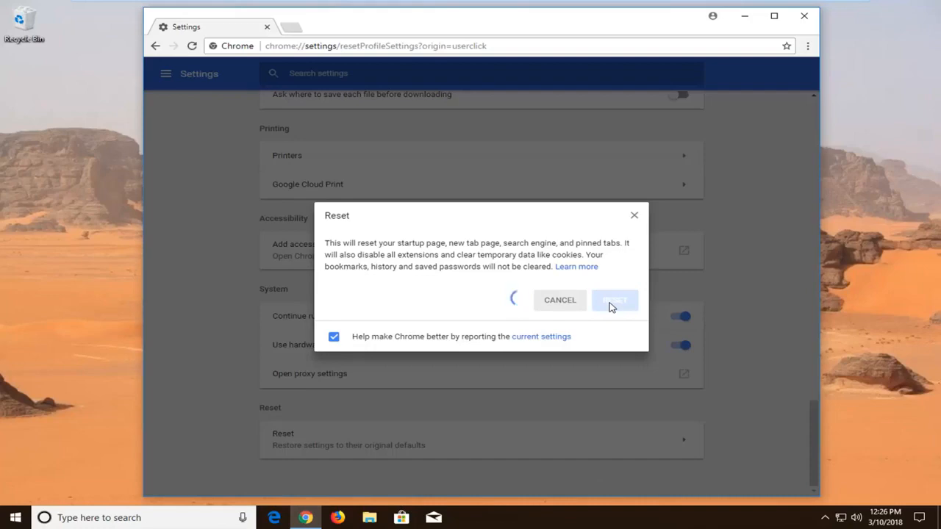
Step: Let the reset finish, leaving the Settings page with the dialog dismissed
click(614, 300)
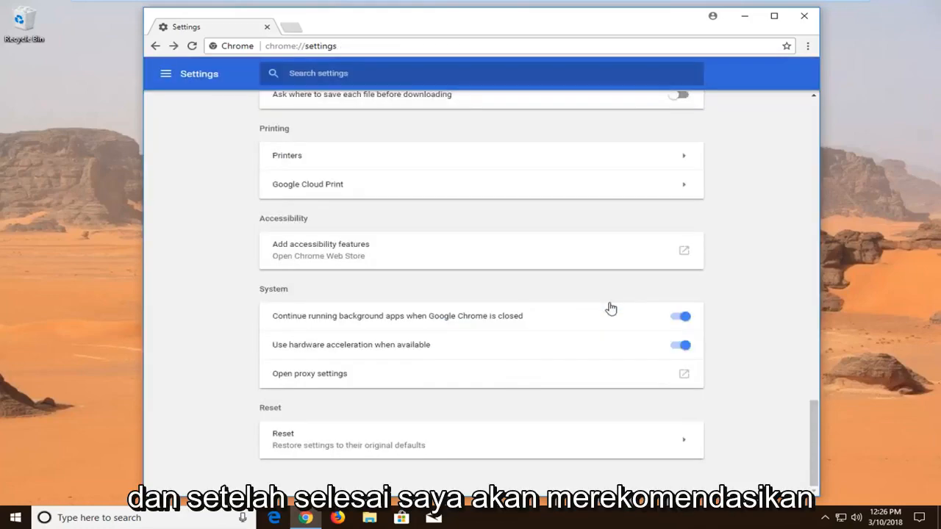
mouse_move(799, 21)
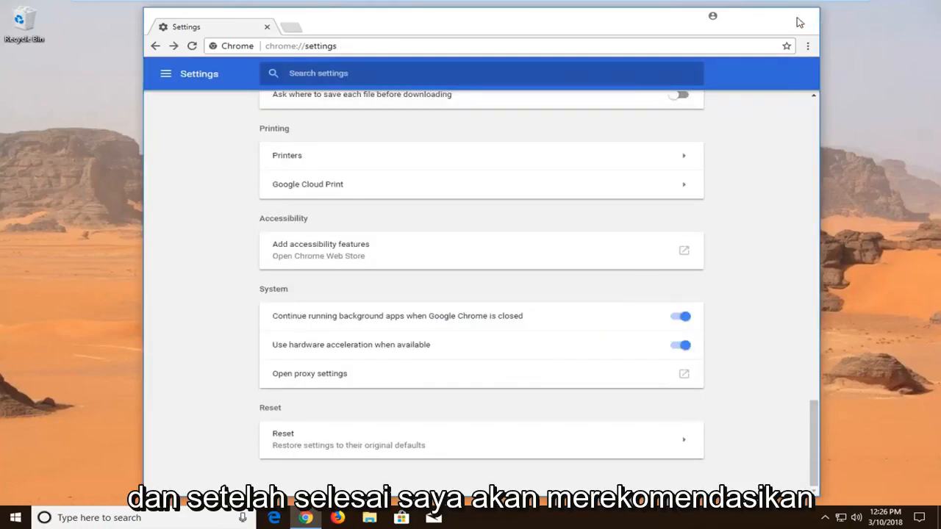